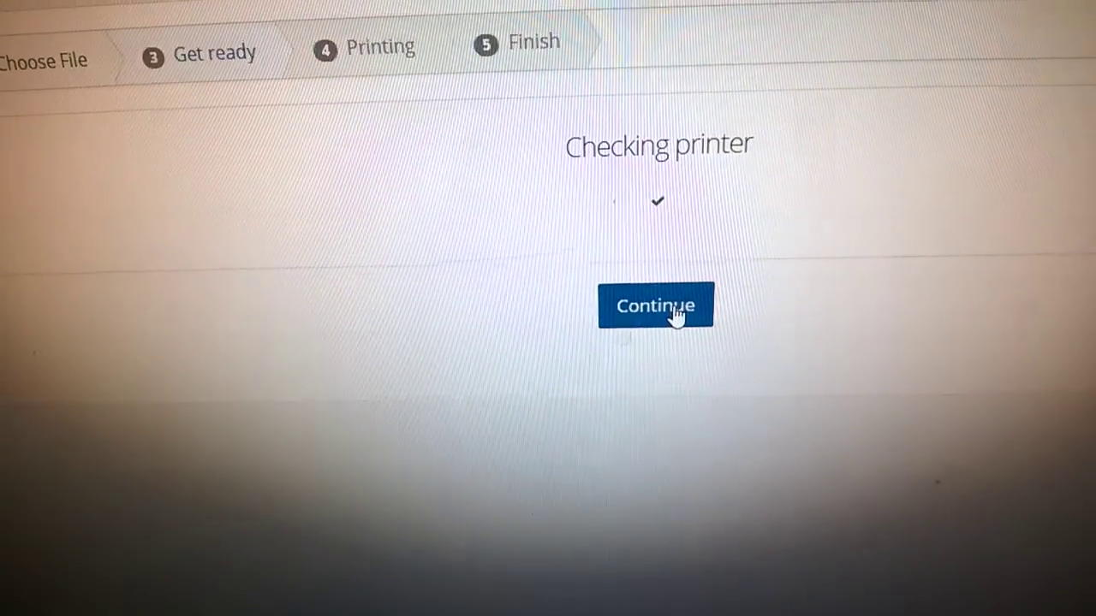
Accept the passed printer check and continue to the Set origin positioning controls
{"action": "left_click", "coordinate": [654, 307]}
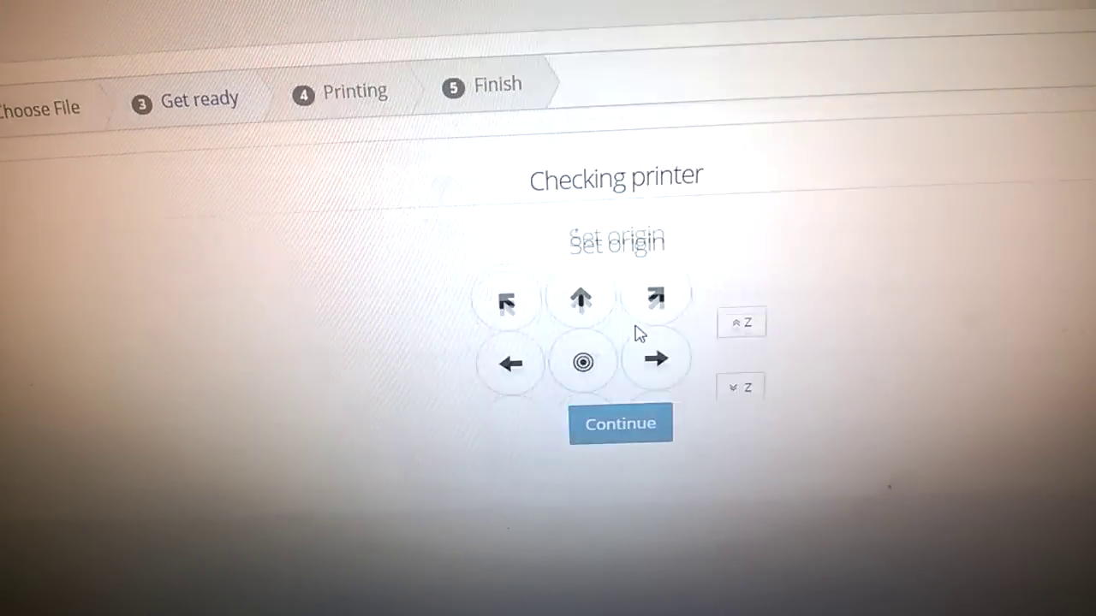